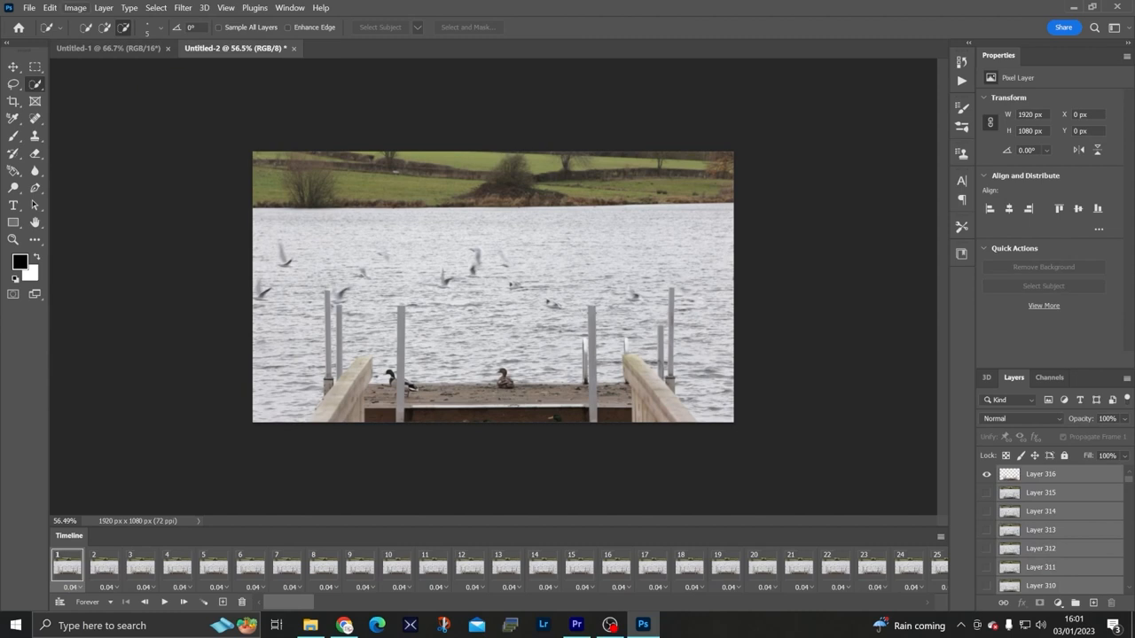
Open the Layer menu from the menu bar for the lake-scene animation document
left_click(103, 7)
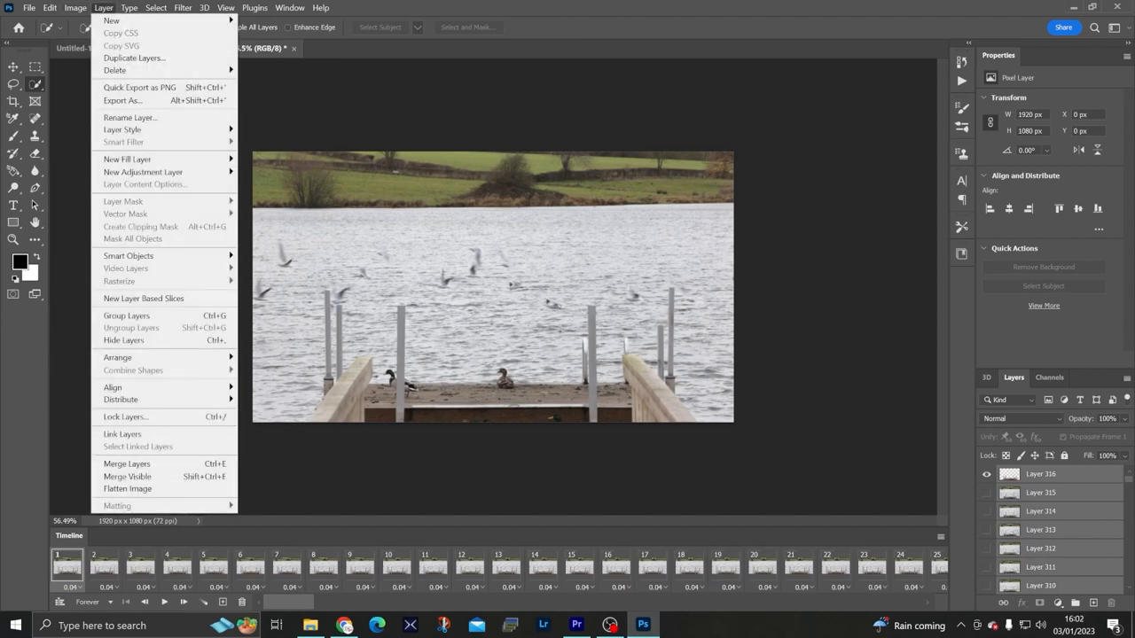